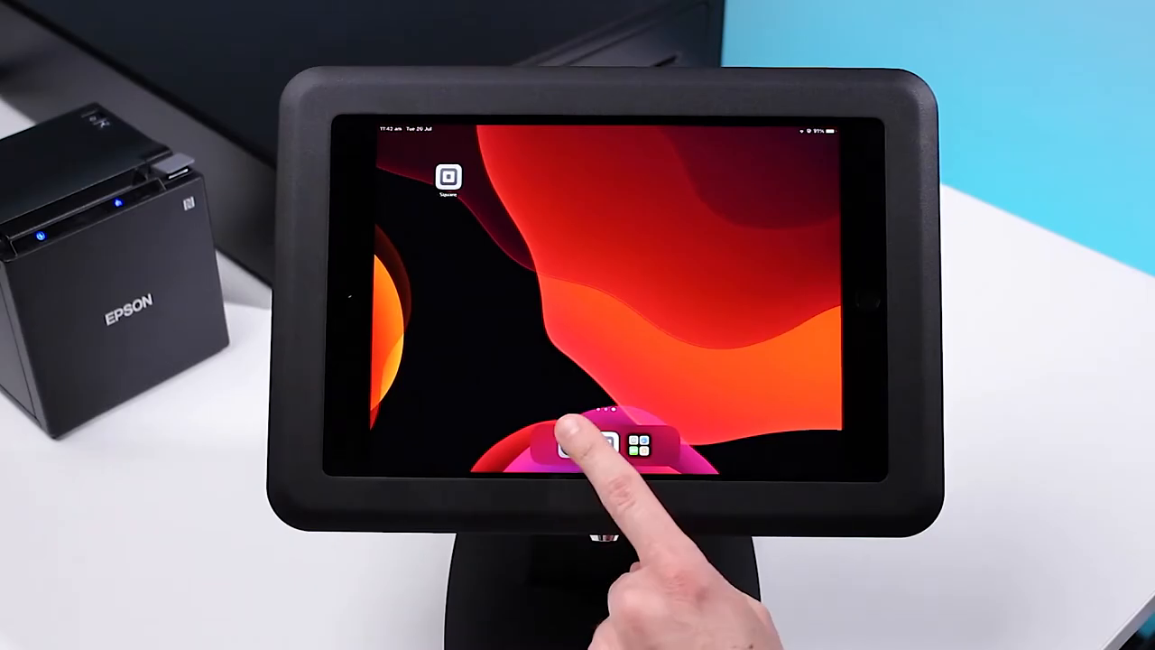
- Check that the Epson TM-m30II printer is listed under Bluetooth My Devices, then return home
left_click(609, 443)
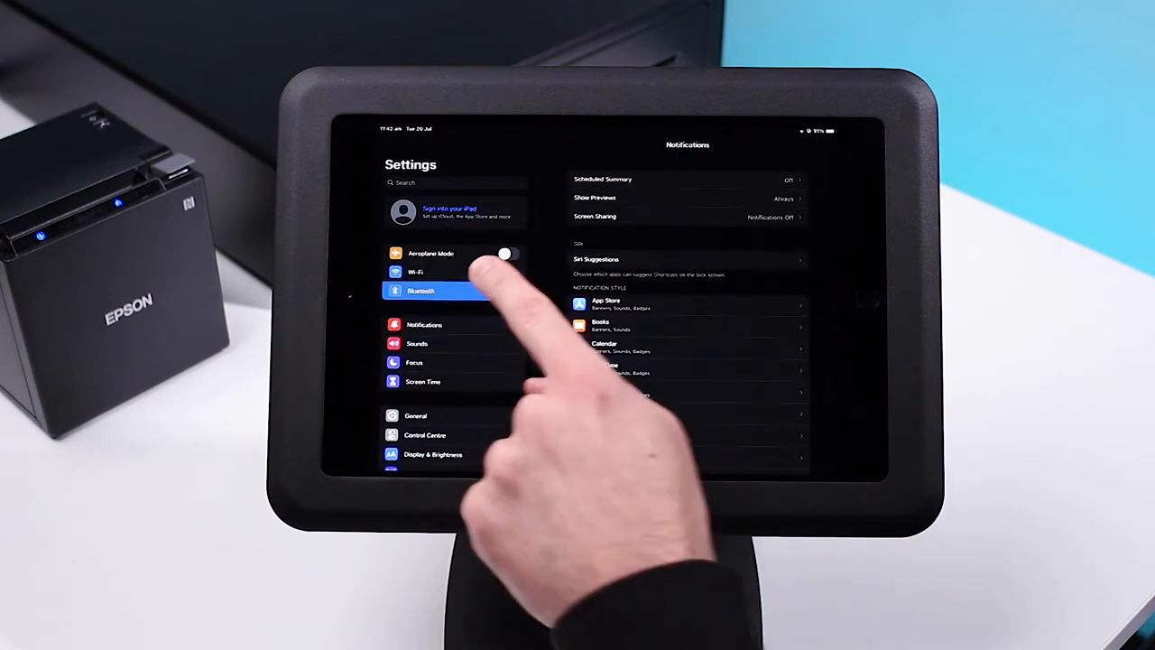
left_click(421, 290)
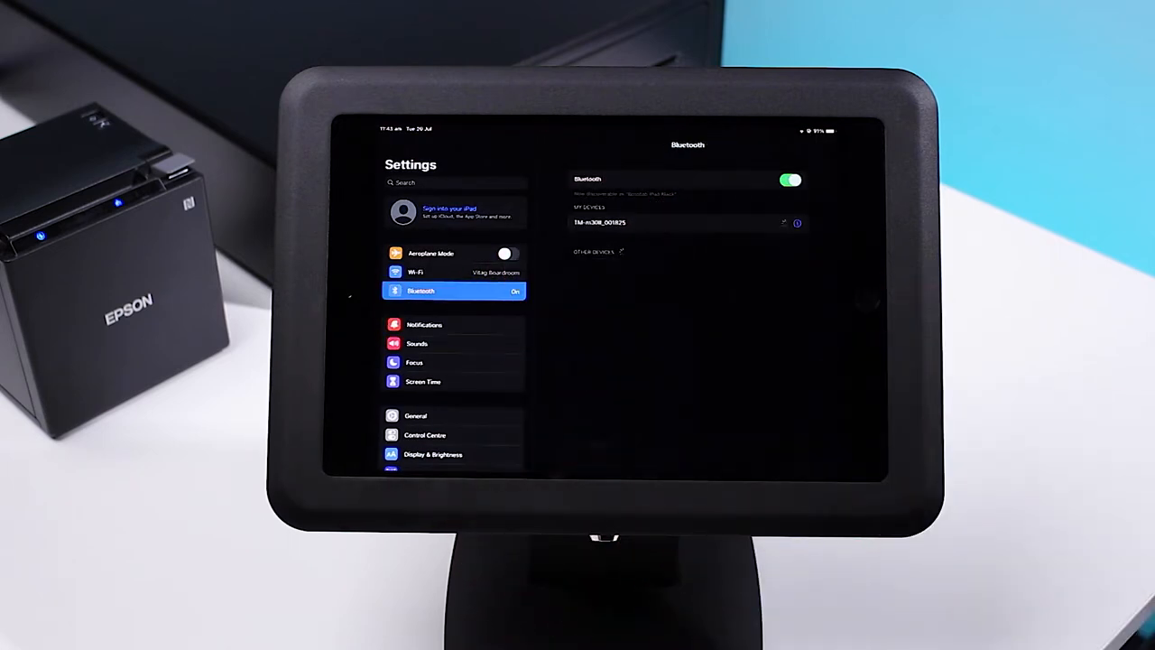
left_click(632, 222)
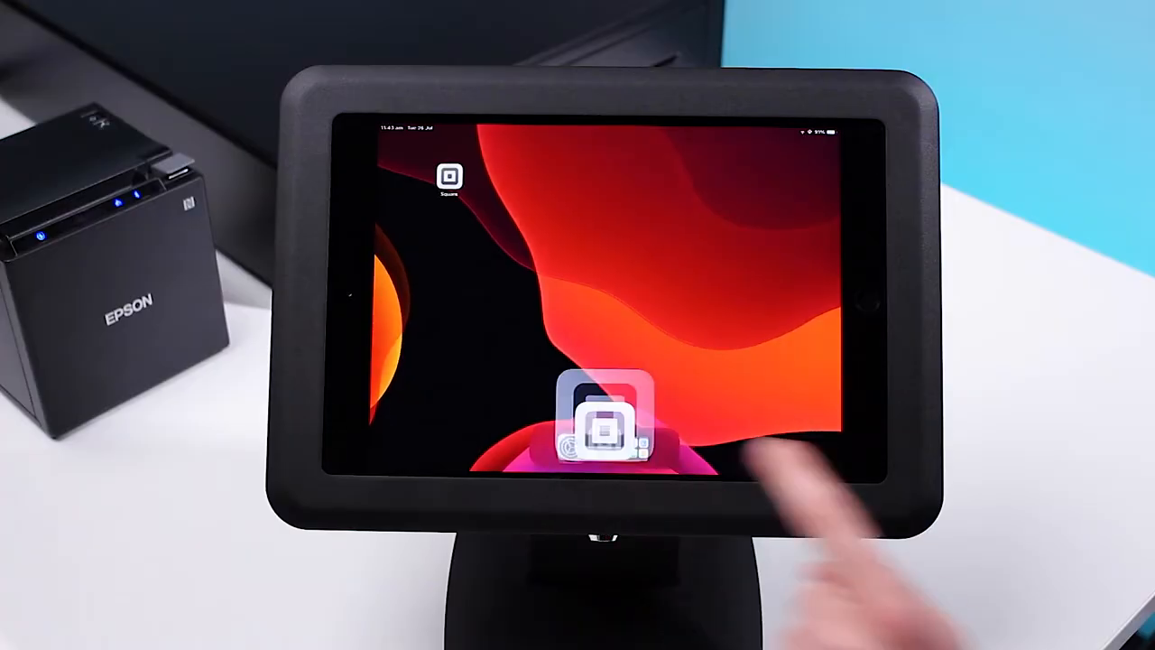
- From Square's Settings > Hardware > Printers, create a new printer station for the Epson TM-m30II-H
left_click(609, 415)
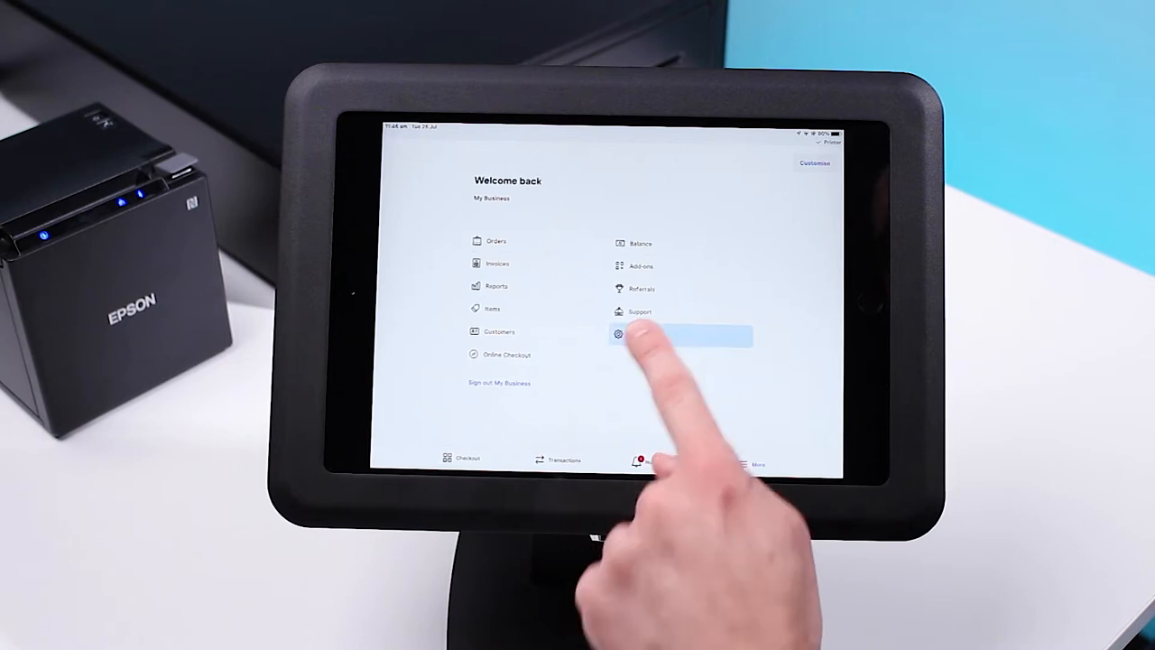
left_click(641, 335)
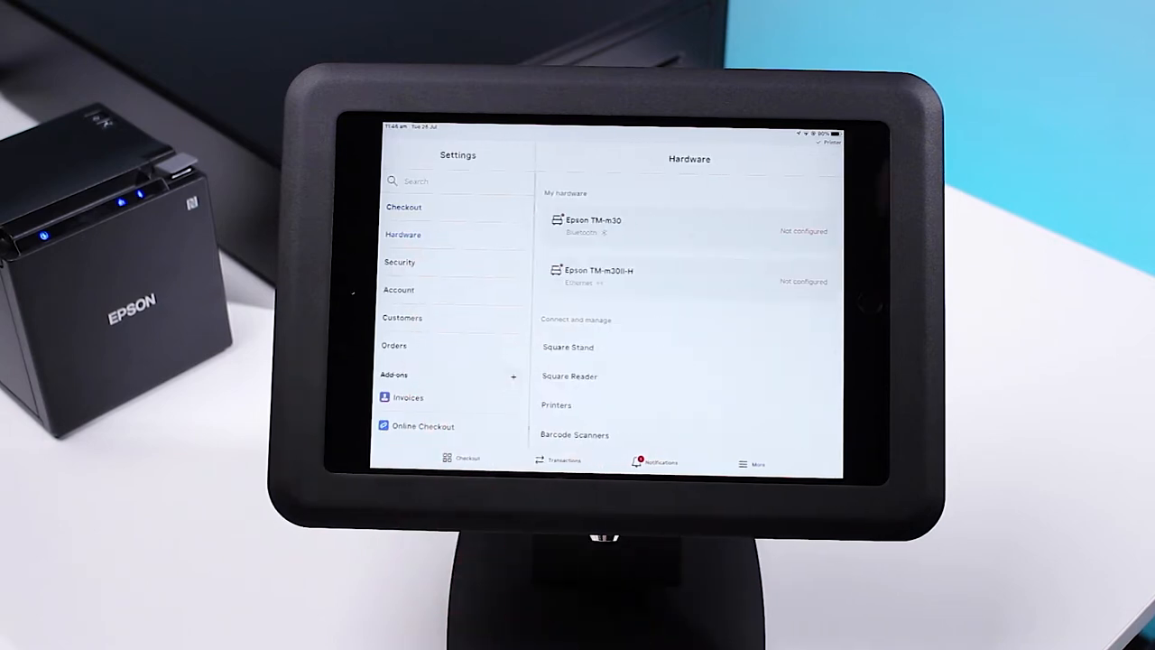
left_click(556, 404)
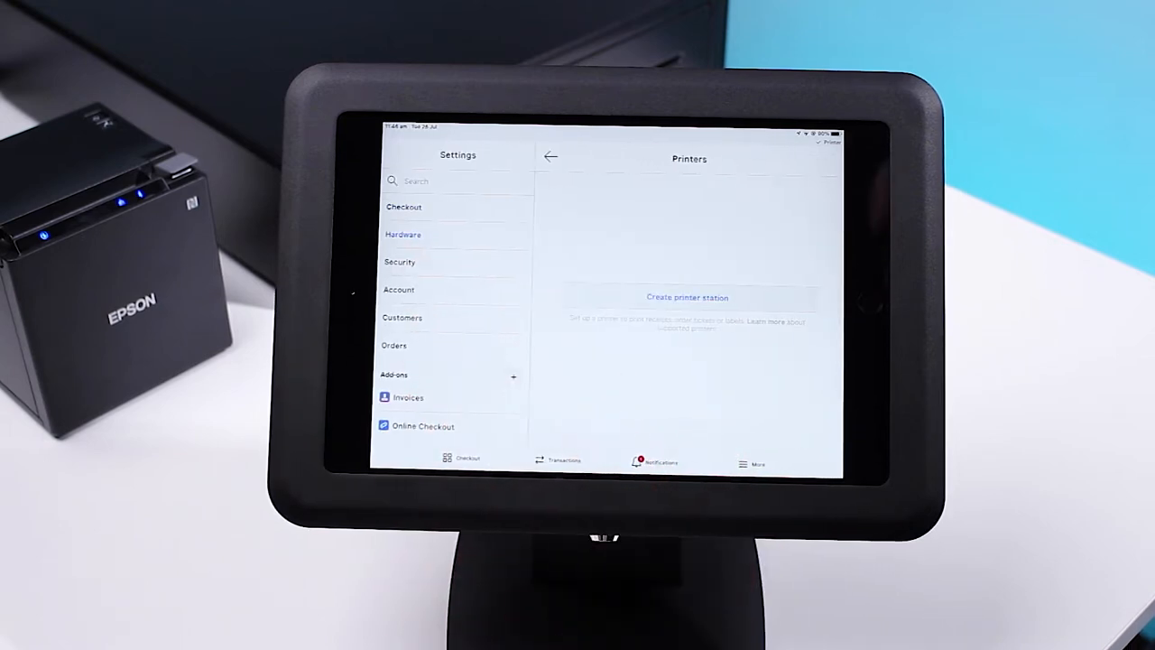
left_click(688, 297)
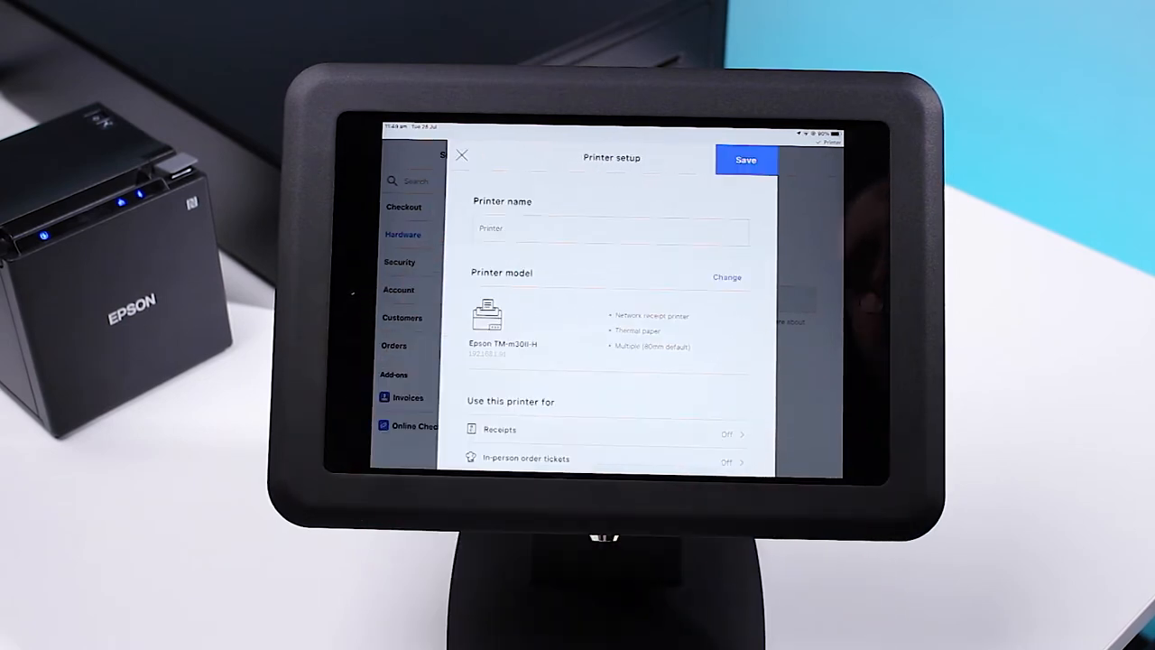
- Enable 'Use this printer for receipts' on the Epson TM-m30II-H and save the station
scroll("down", 3)
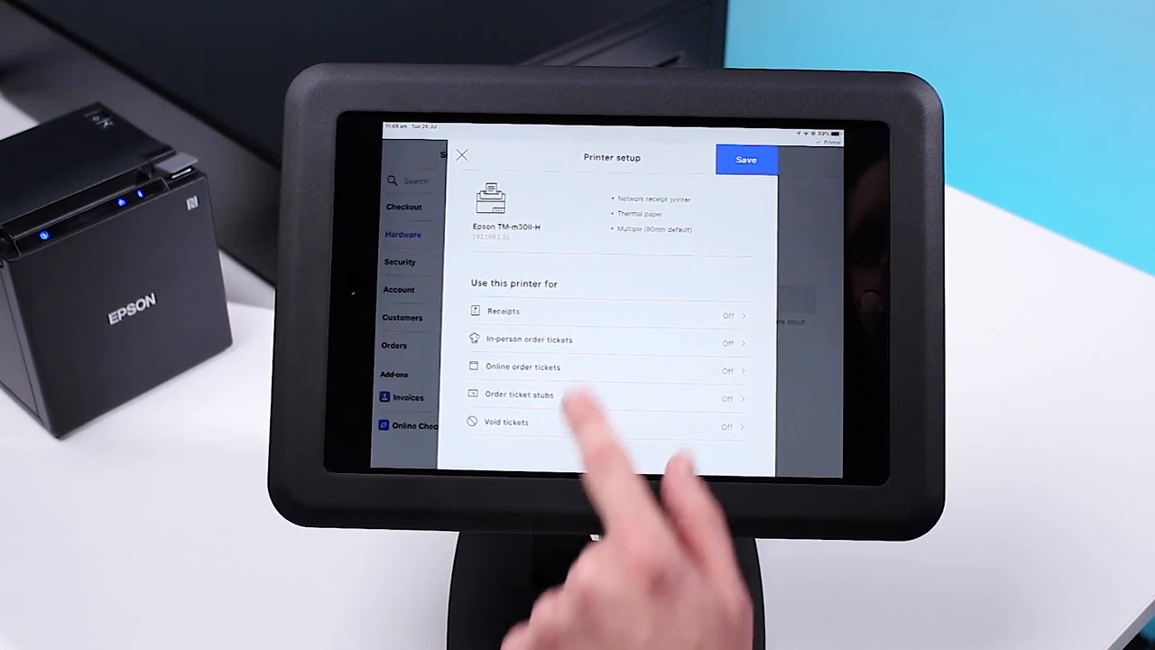
left_click(502, 311)
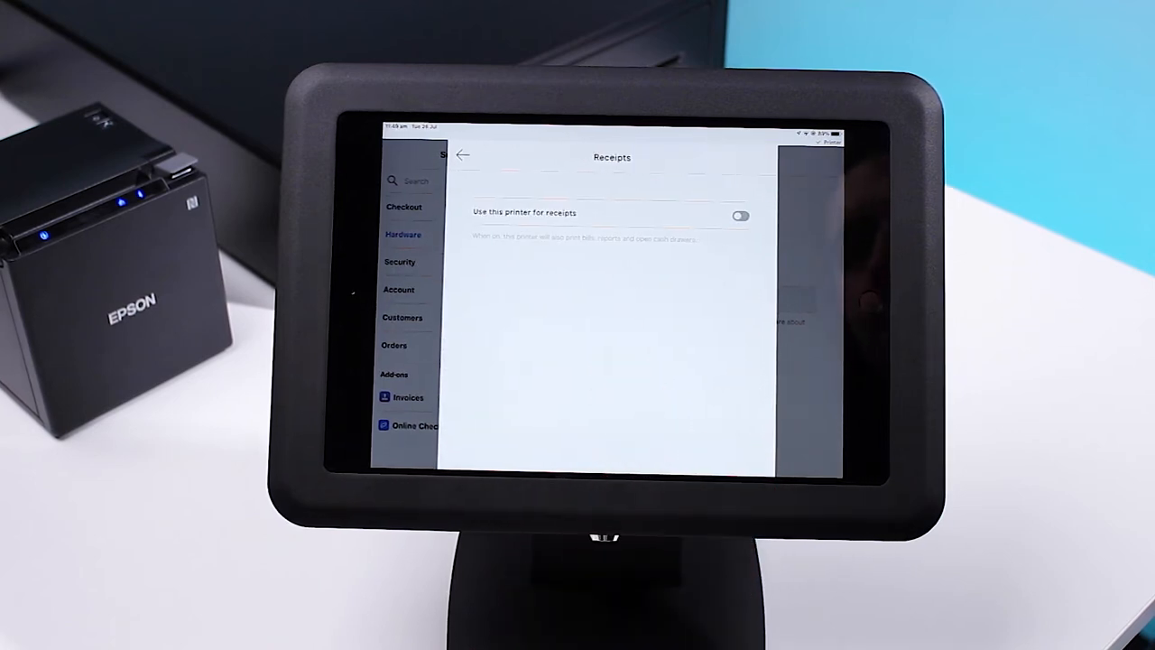
left_click(739, 215)
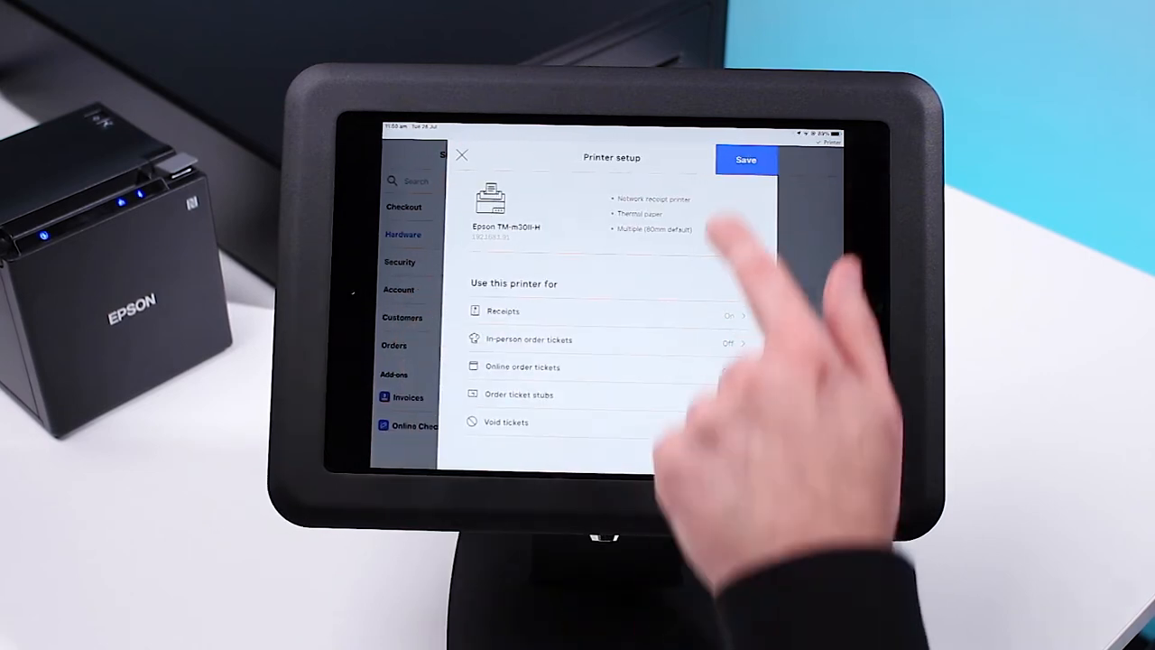
left_click(745, 160)
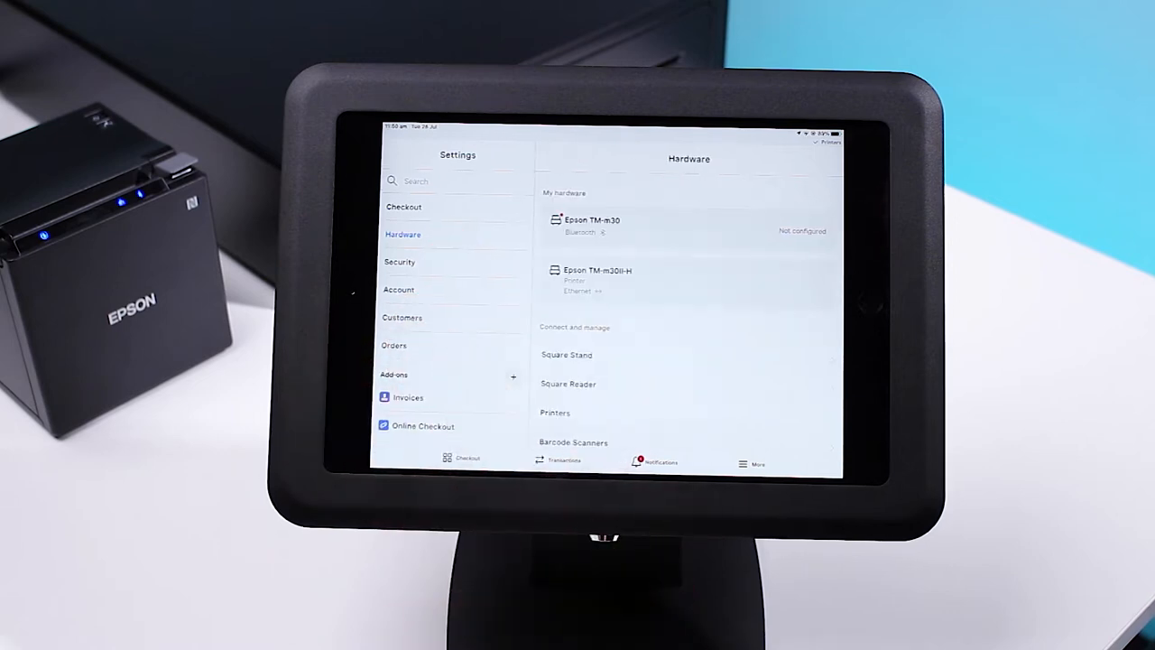
- Send a test print from the Epson TM-m30II-H details page and return to the More menu
left_click(596, 275)
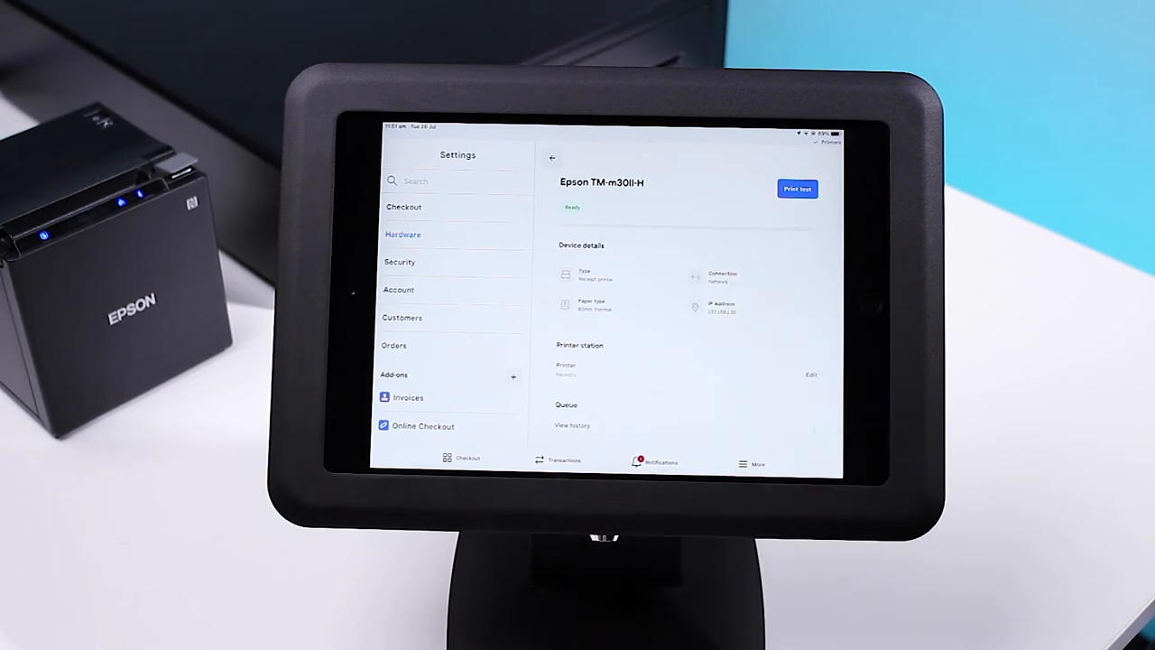
left_click(797, 189)
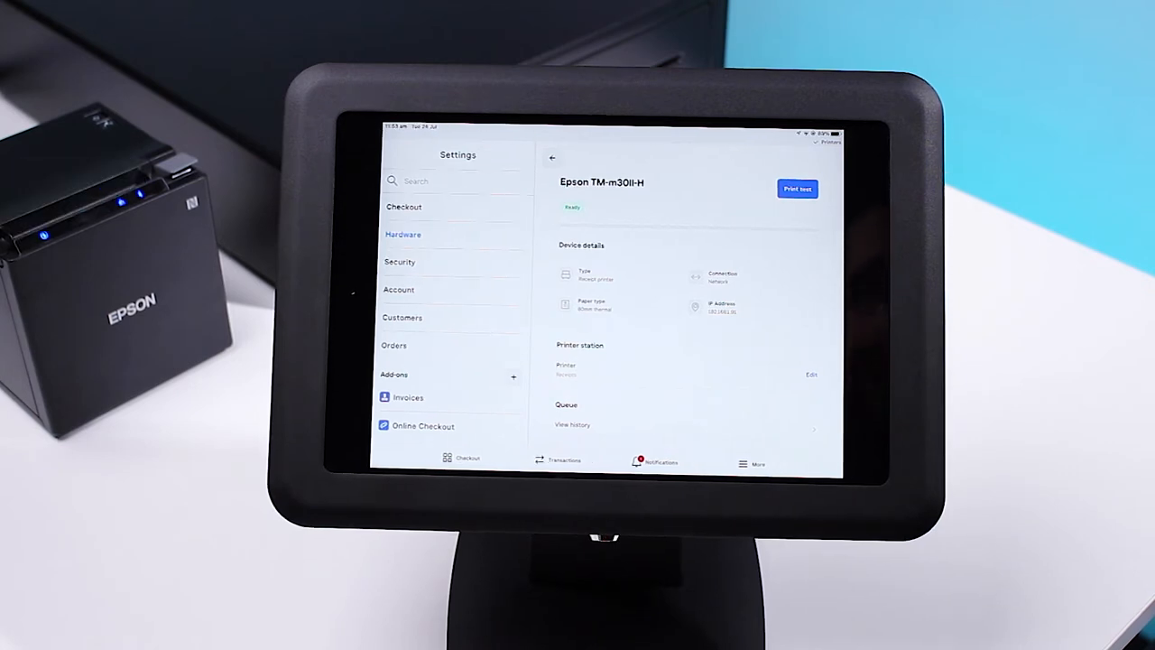
left_click(551, 158)
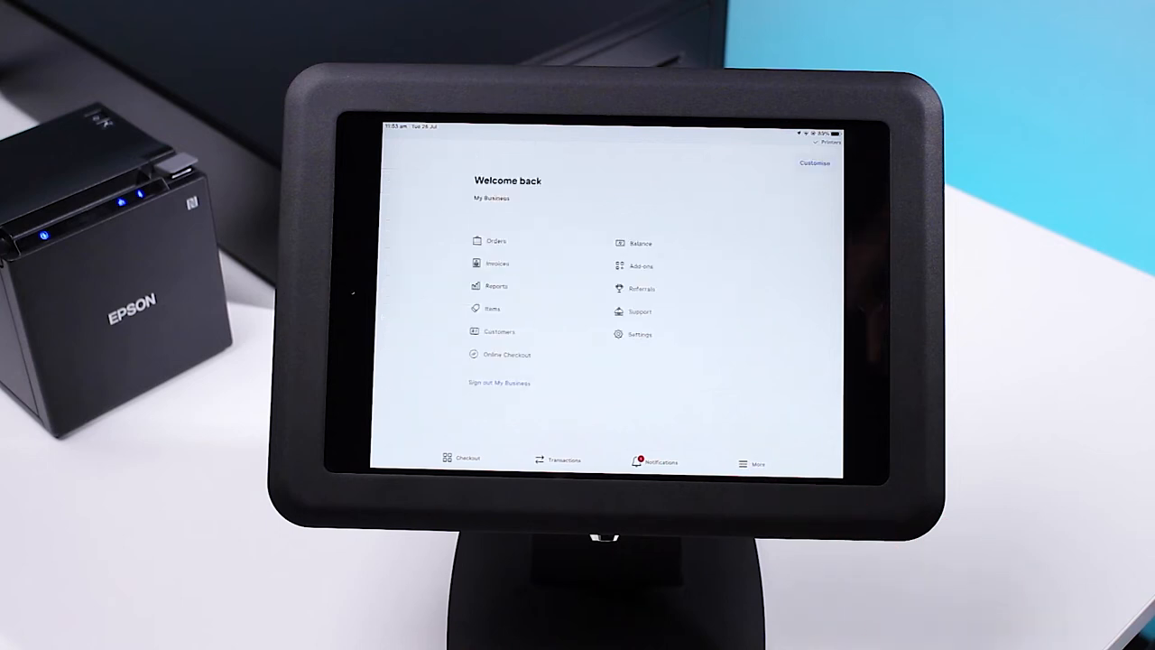
- Reopen Settings > Hardware to list both connected Epson printers
left_click(639, 334)
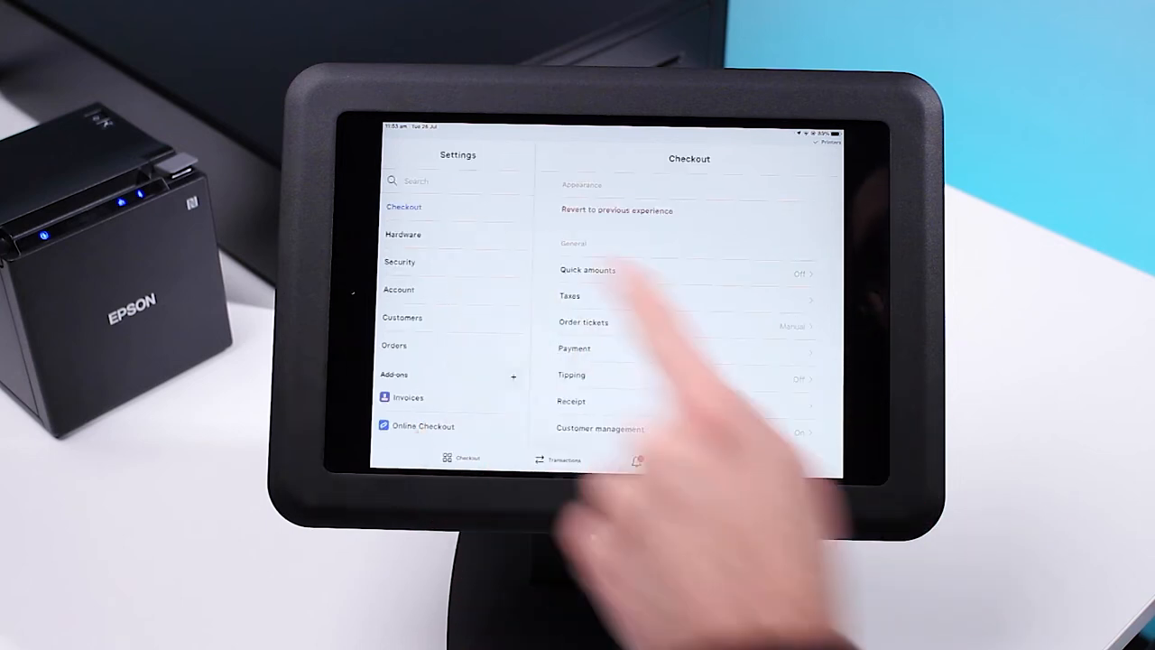
left_click(403, 233)
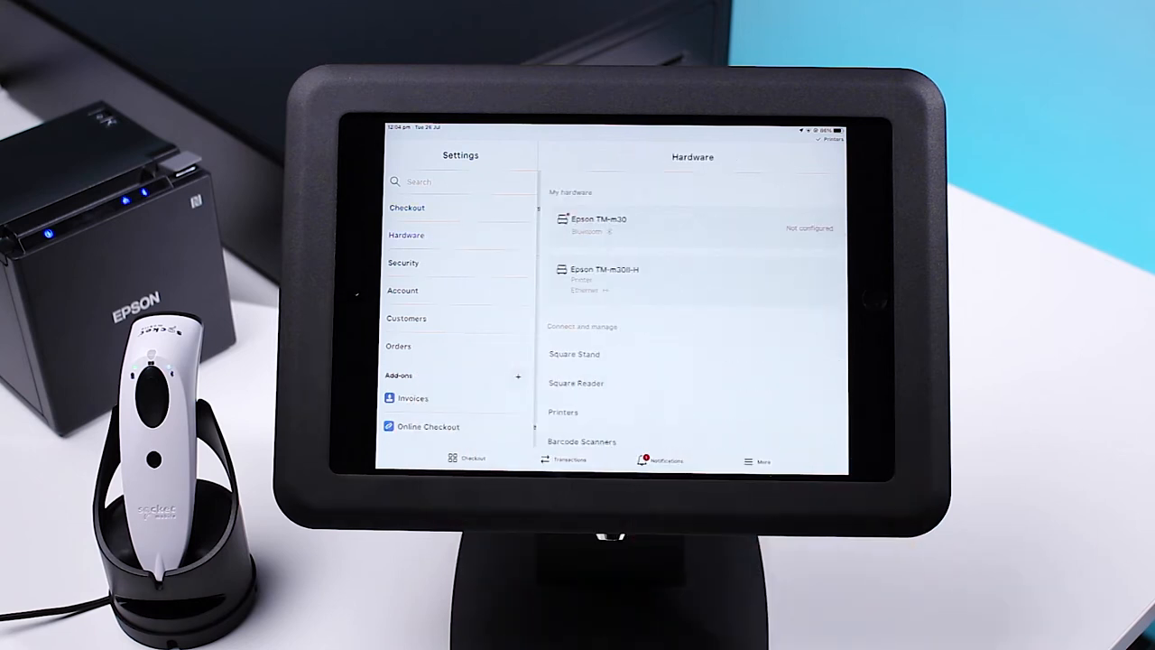
- Choose Socket Mobile under Connect a Bluetooth scanner, scan the pairing barcode and continue
scroll("down", 3)
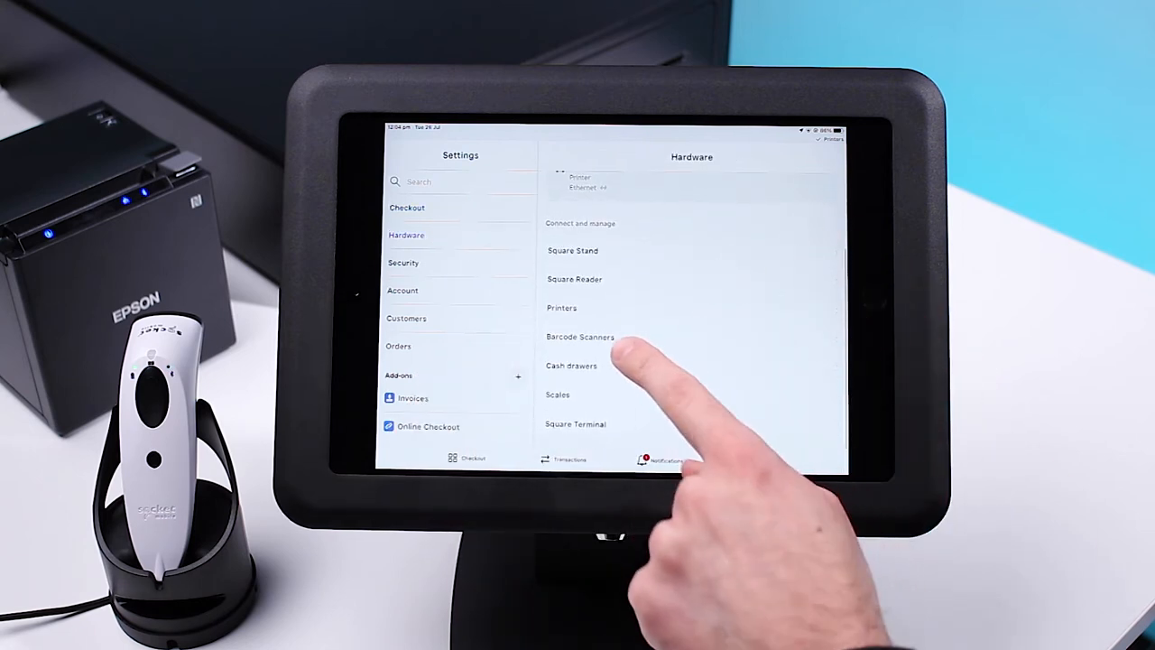
left_click(580, 336)
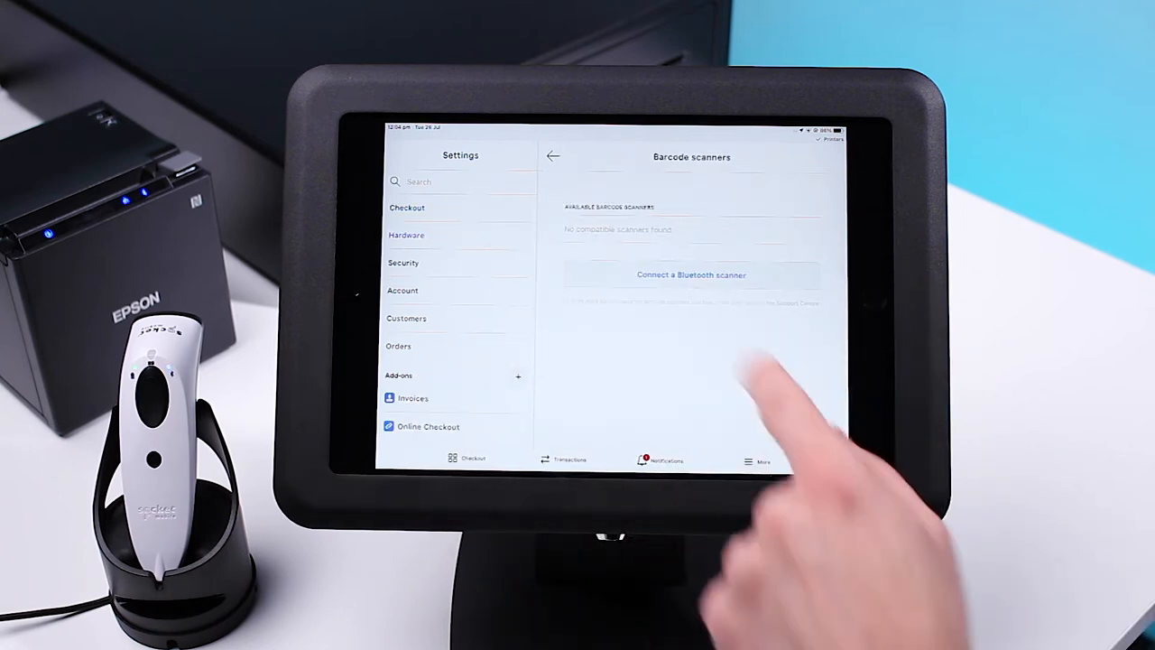
left_click(692, 274)
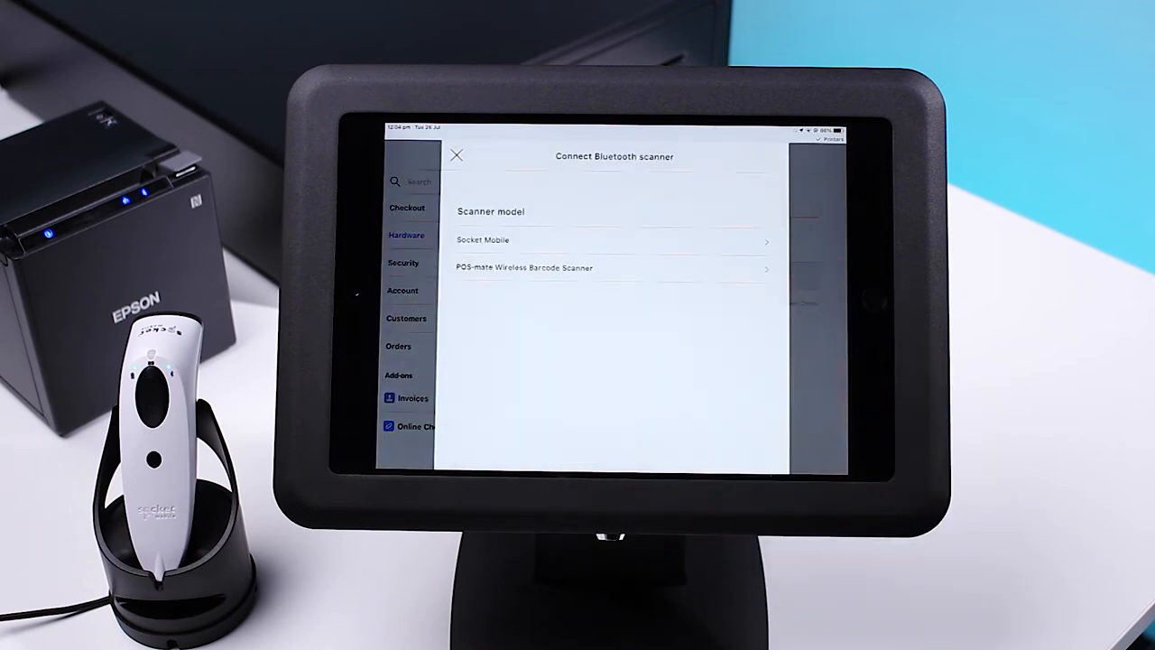
left_click(483, 239)
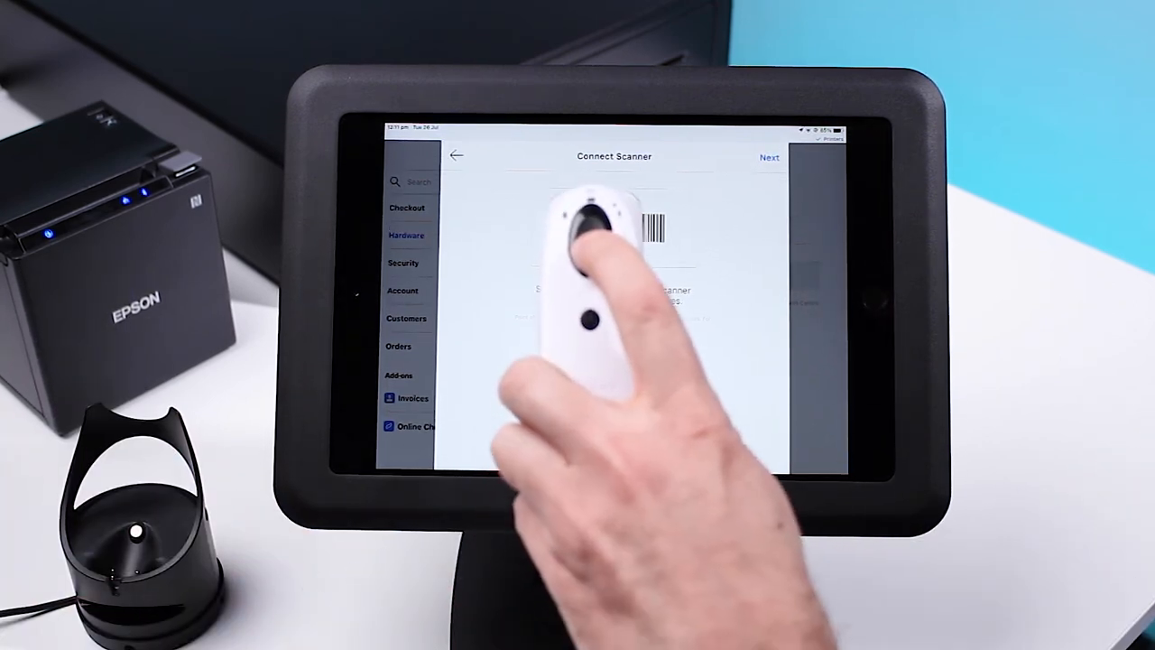
left_click(768, 157)
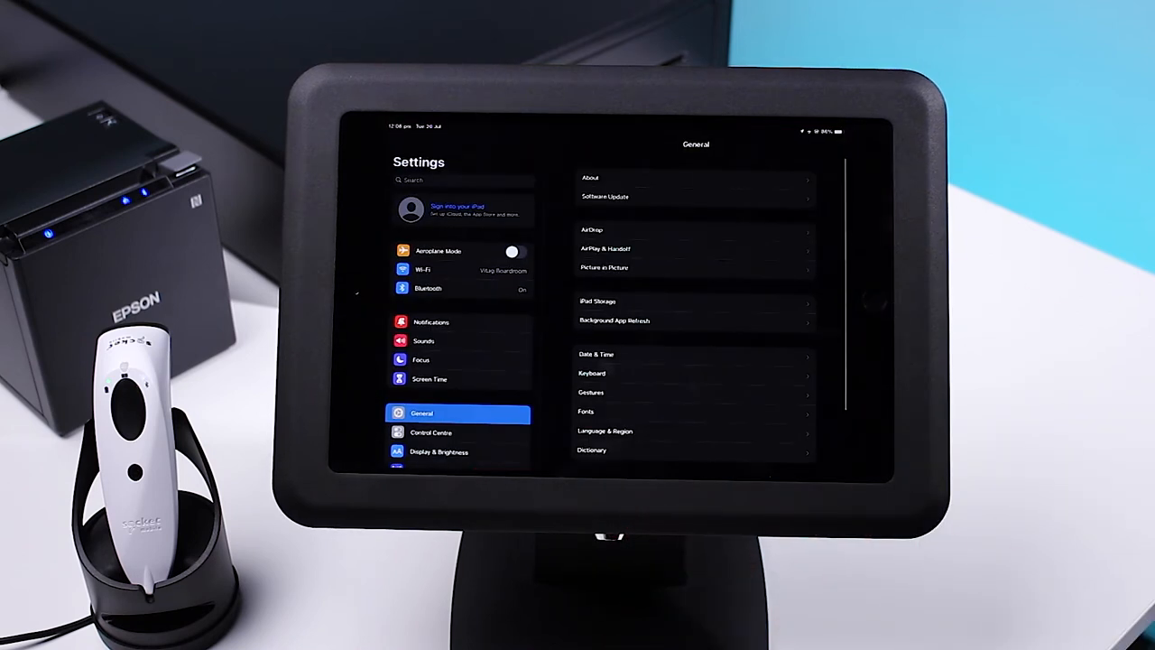
- Pair the Socket S700 scanner from Bluetooth's Other Devices list
left_click(428, 288)
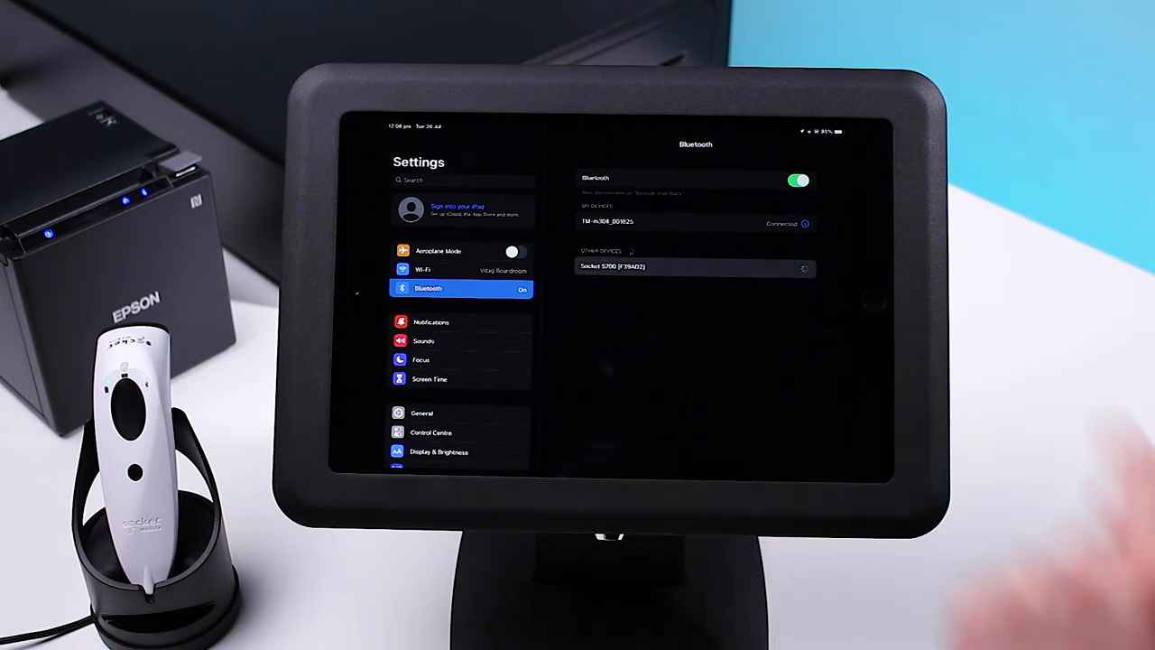
left_click(695, 265)
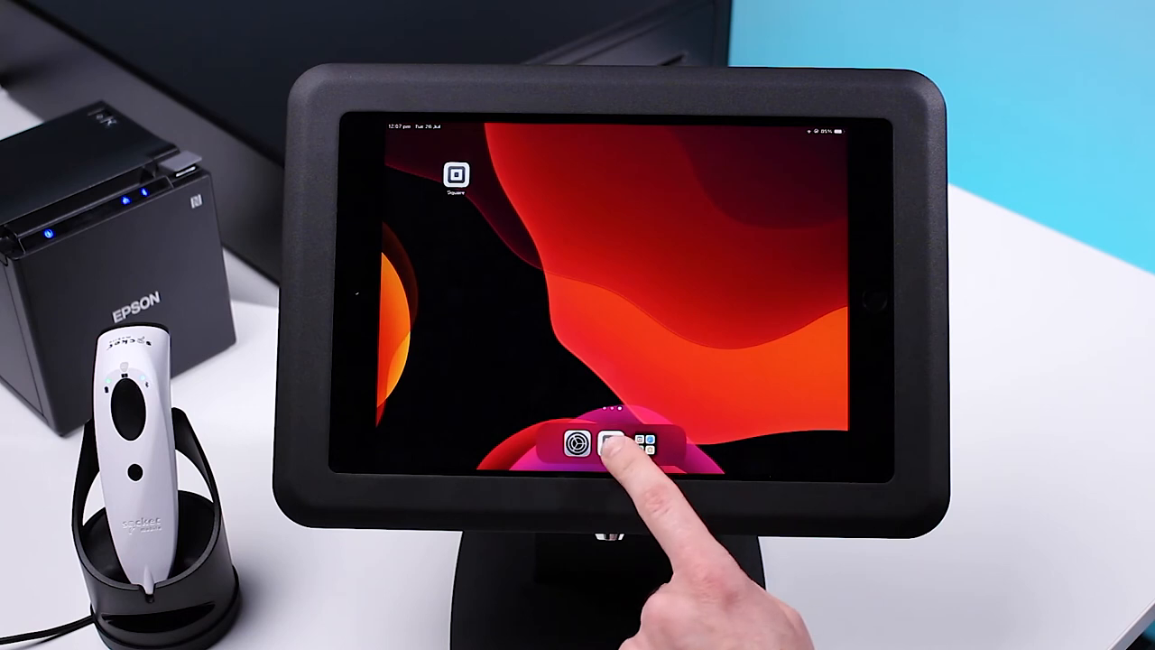
- Return to Square and confirm Done on the Scanner Connected screen
left_click(608, 444)
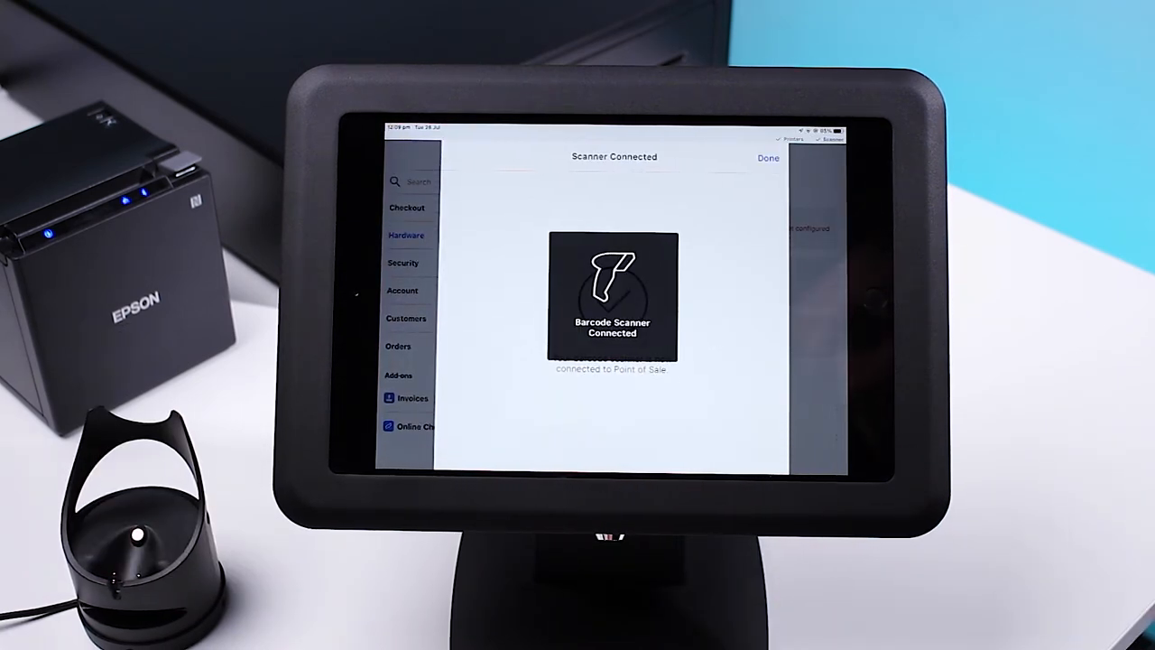
left_click(767, 158)
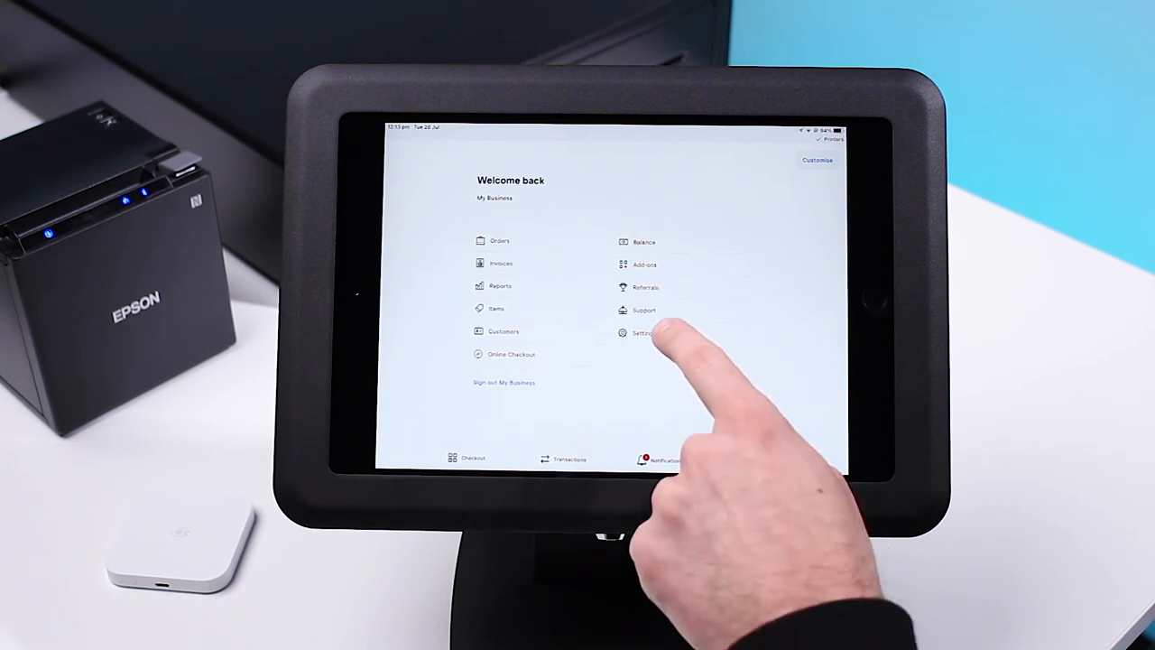
- Connect the Square Contactless and Chip Reader under Hardware, choosing Later for account activation
left_click(642, 332)
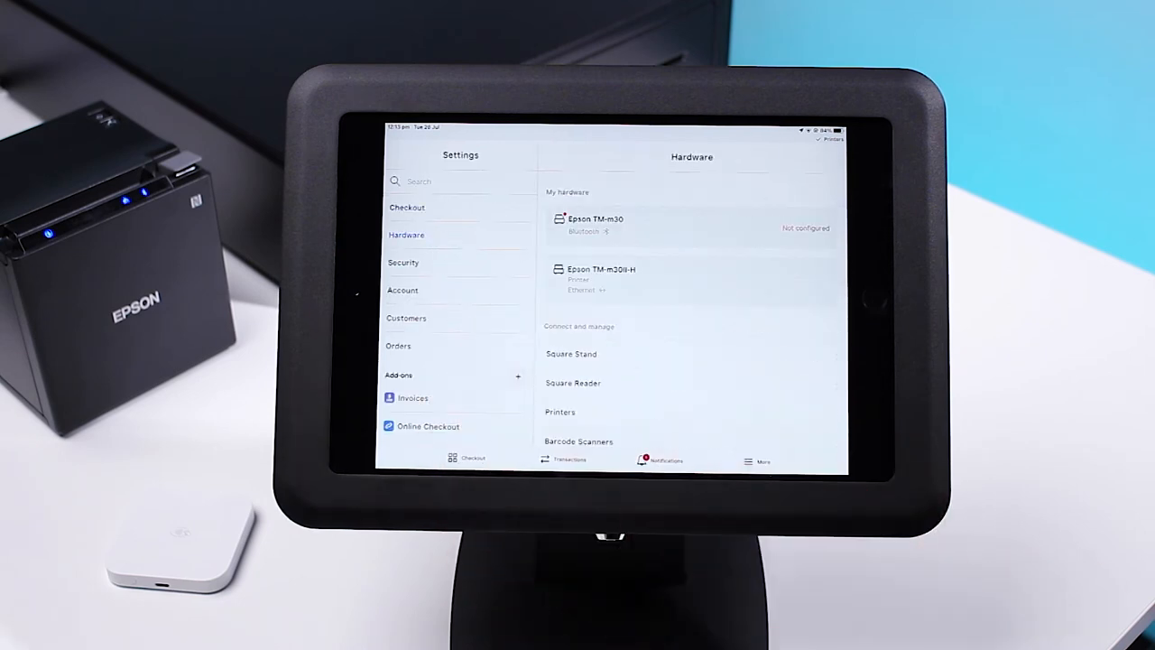
left_click(573, 382)
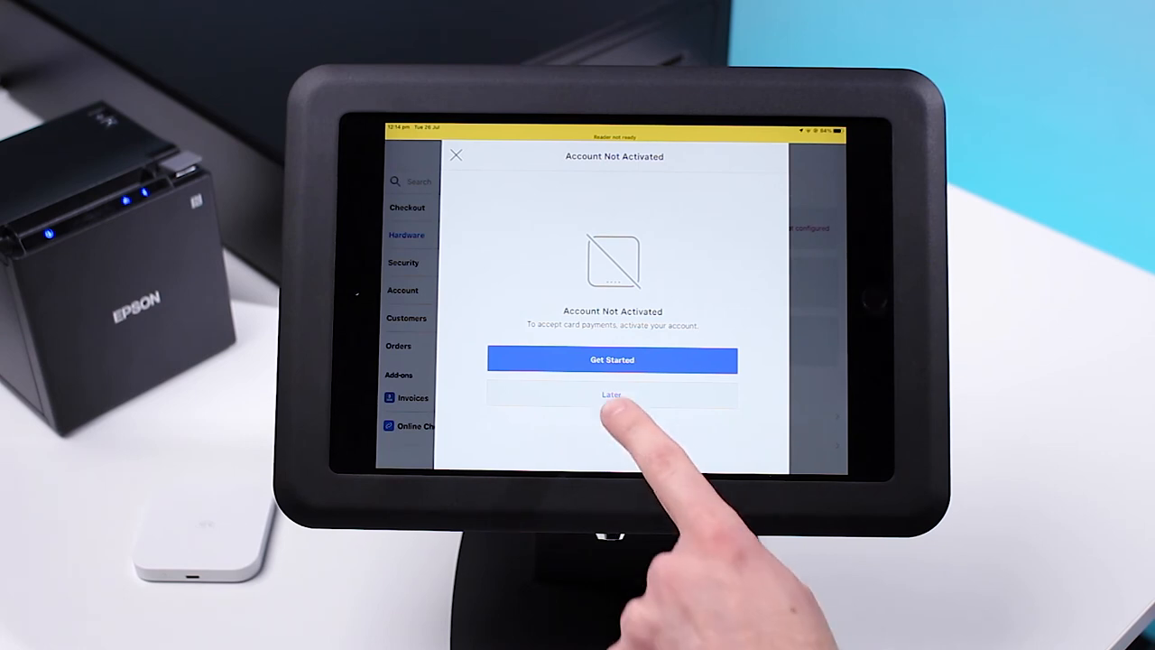
left_click(612, 394)
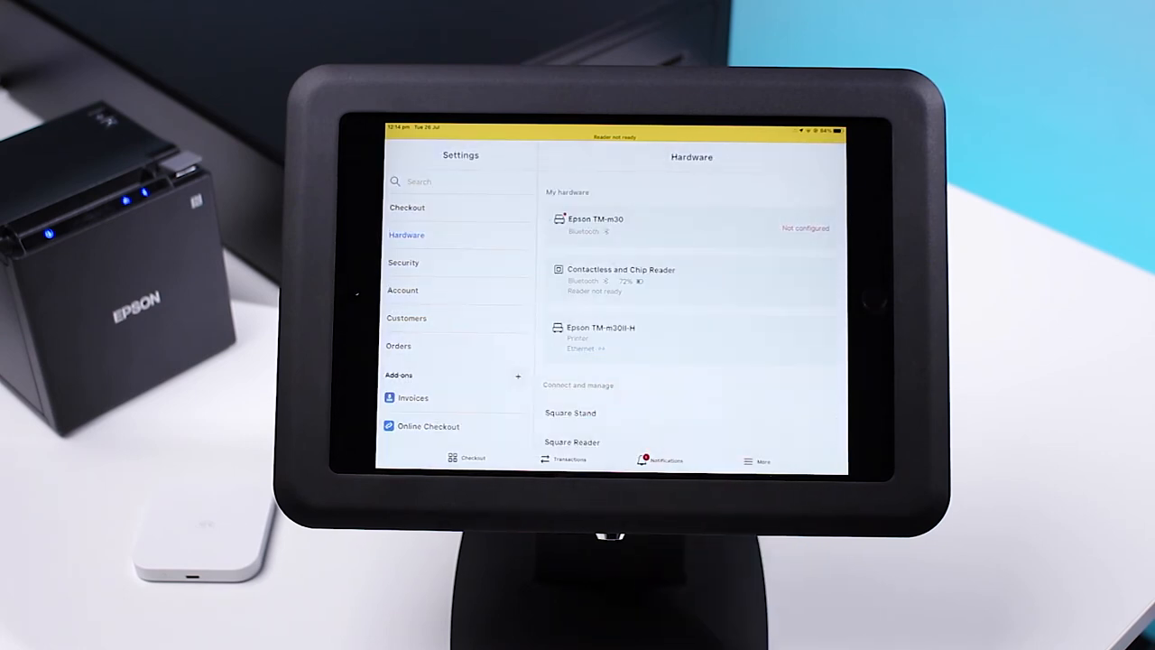